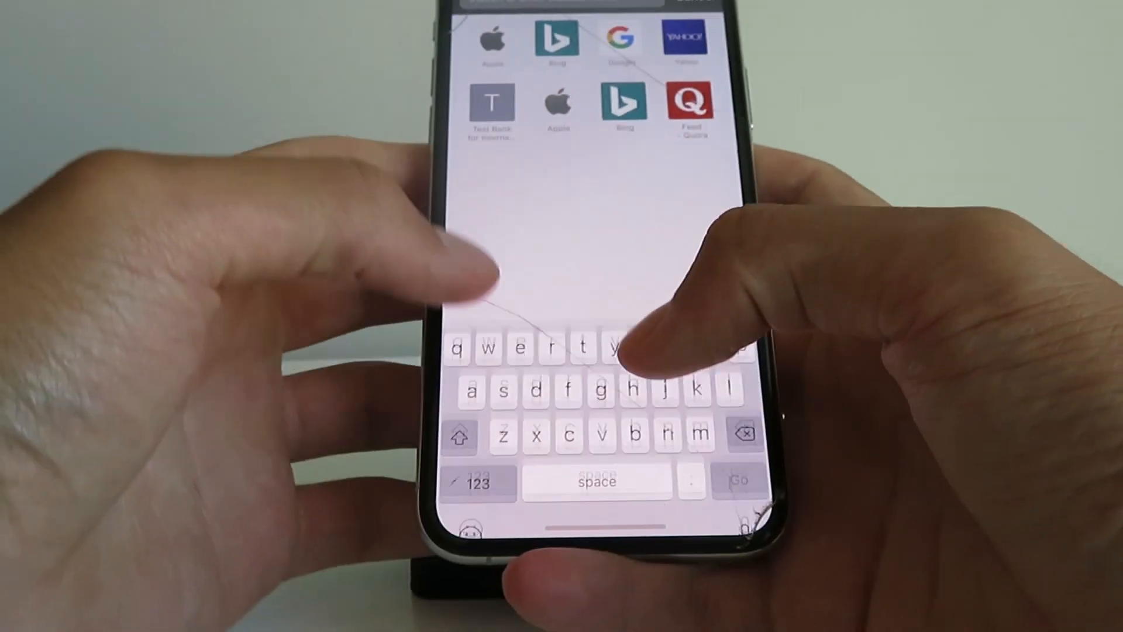
Enter tweakfam.net in the Safari address bar and load the site
text(tweakfam.net)
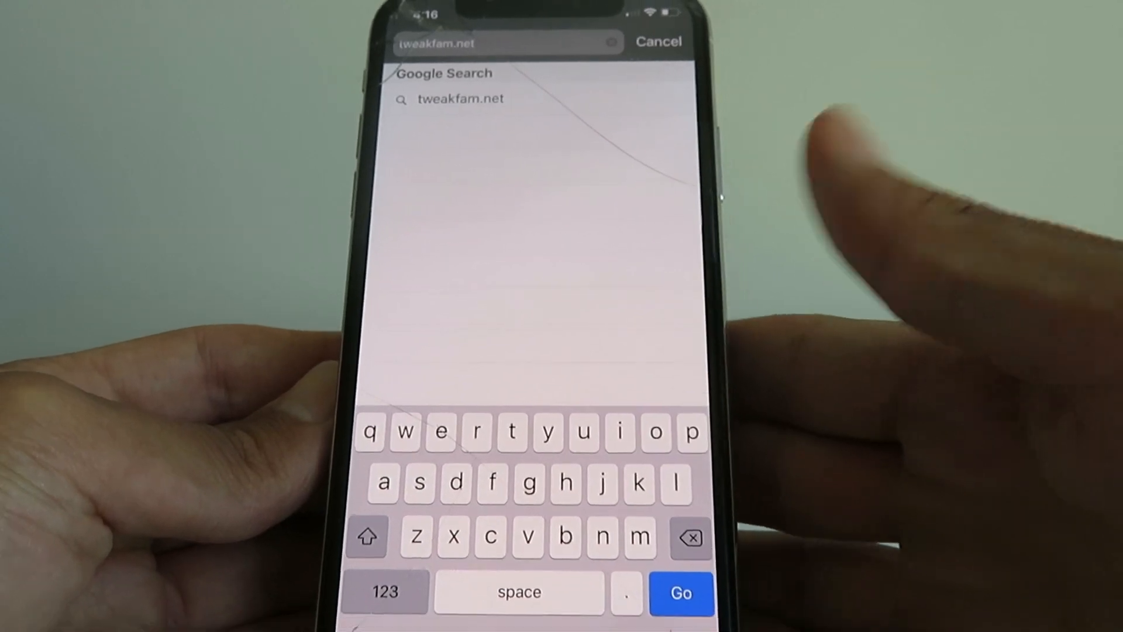
click(680, 592)
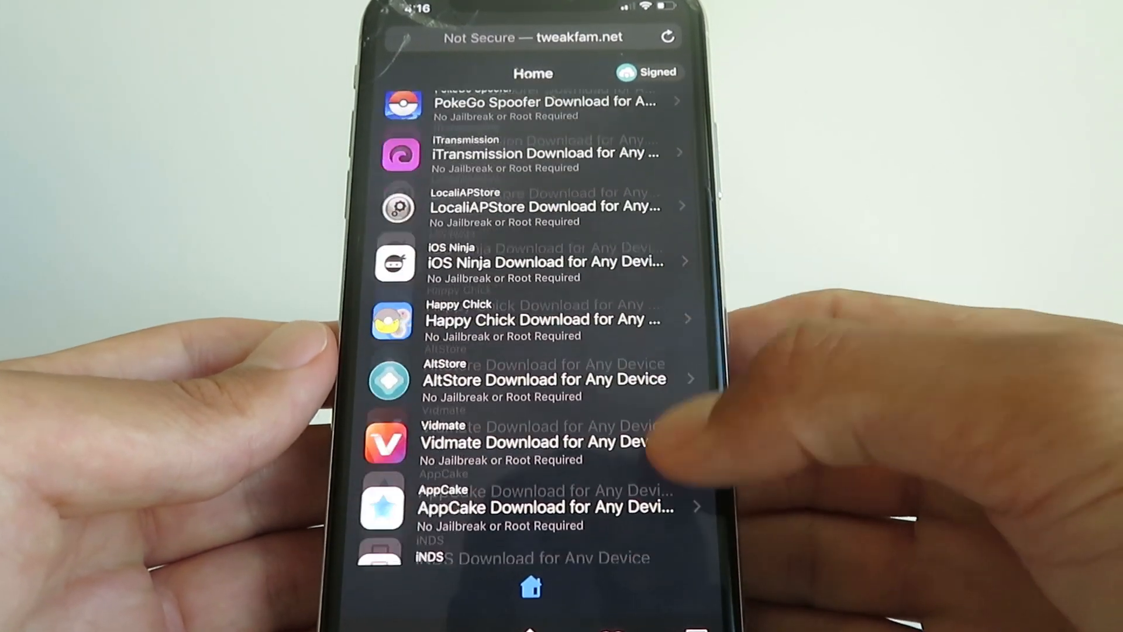
Scroll the app list and open 'Dolphin Emulator Download for Any Device'
scroll(down, 3)
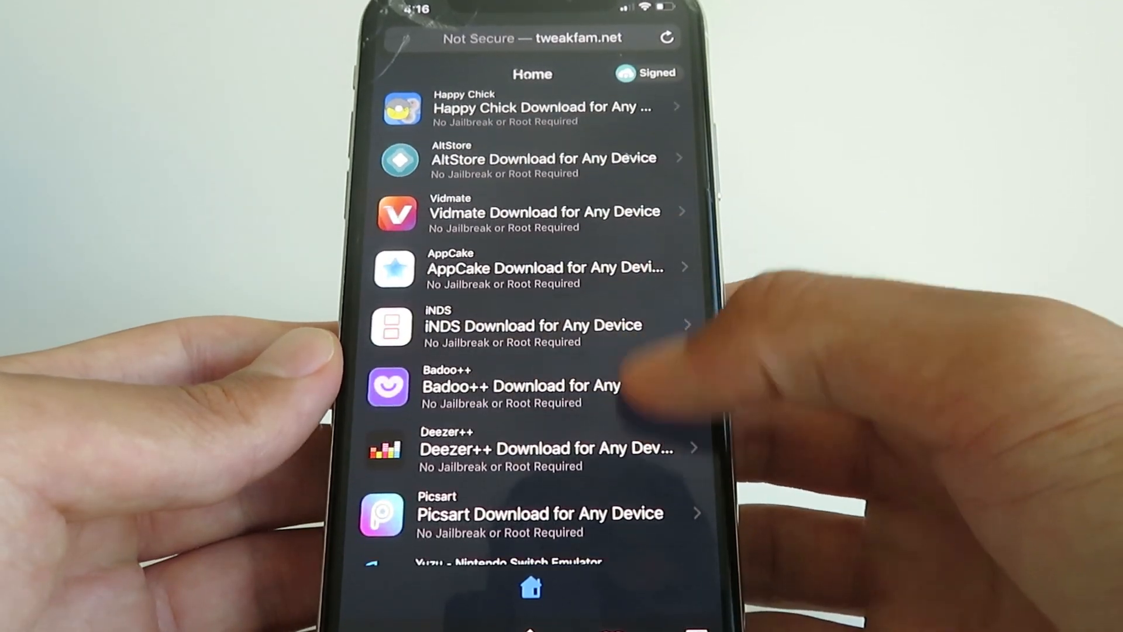
scroll(down, 3)
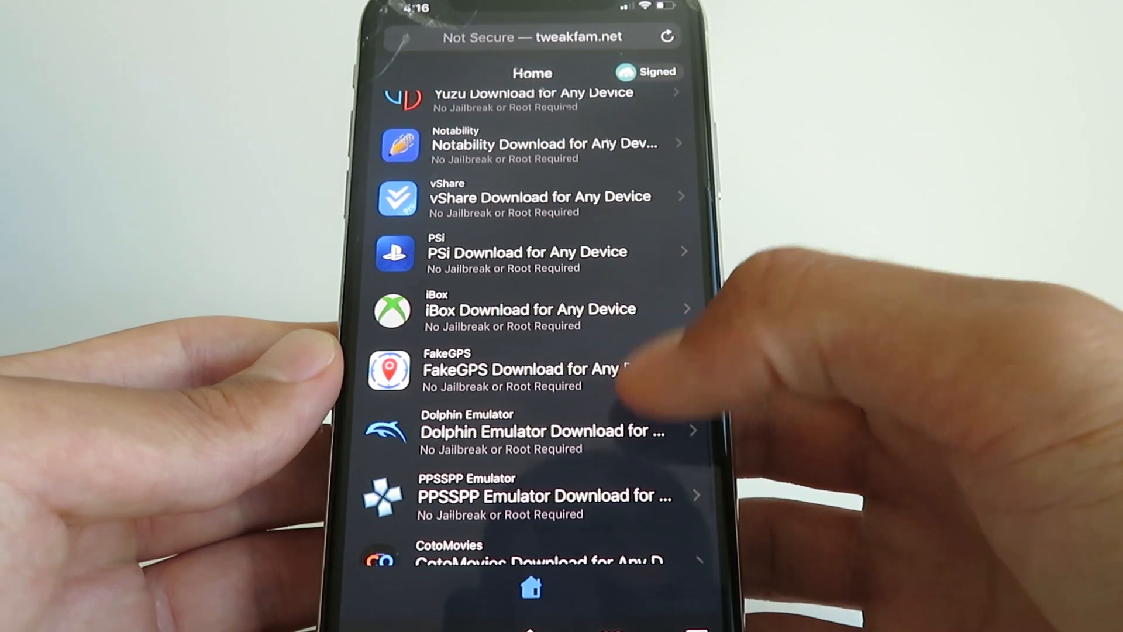
click(531, 430)
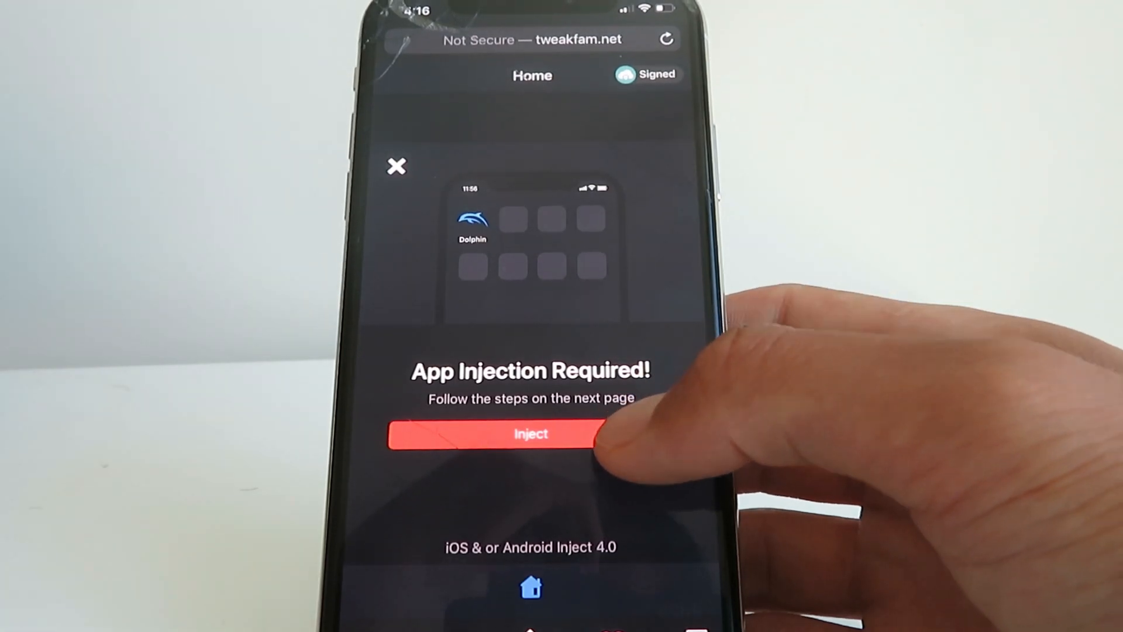
Tap Inject on the App Injection Required screen to start downloading Dolphin
click(530, 434)
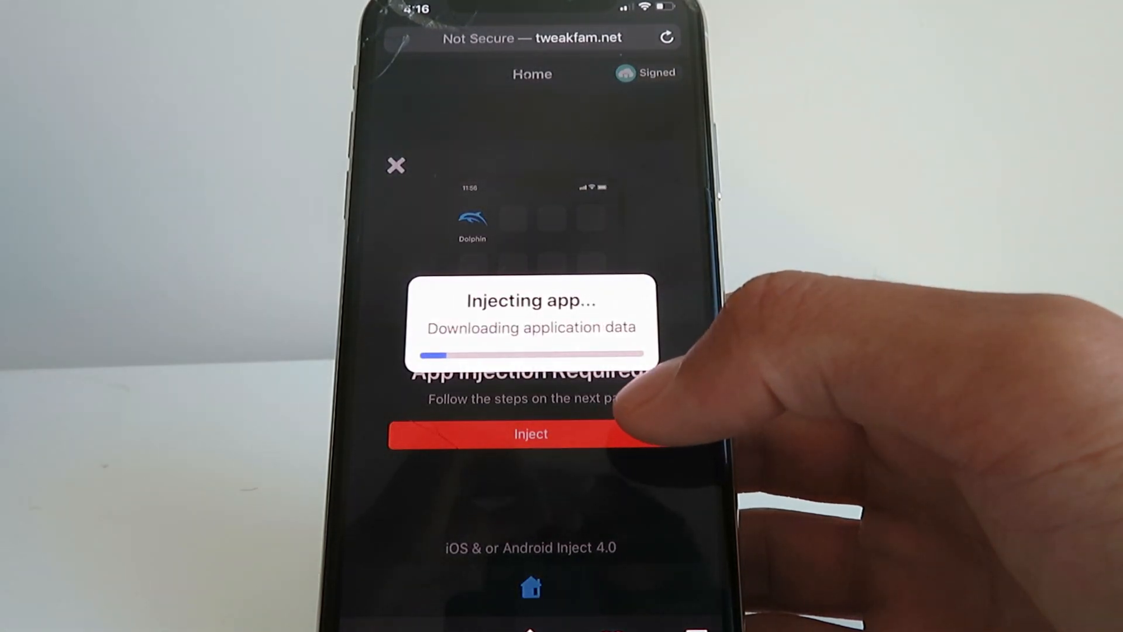